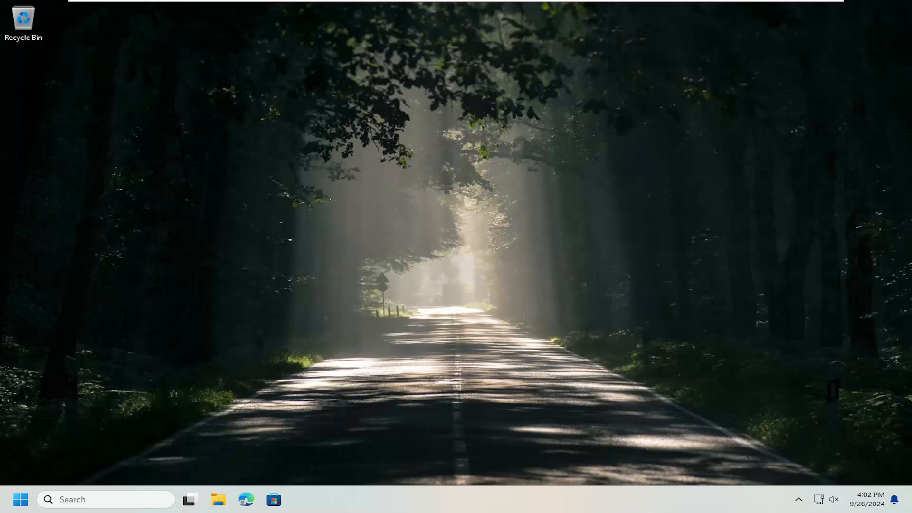
mouse_move(587, 291)
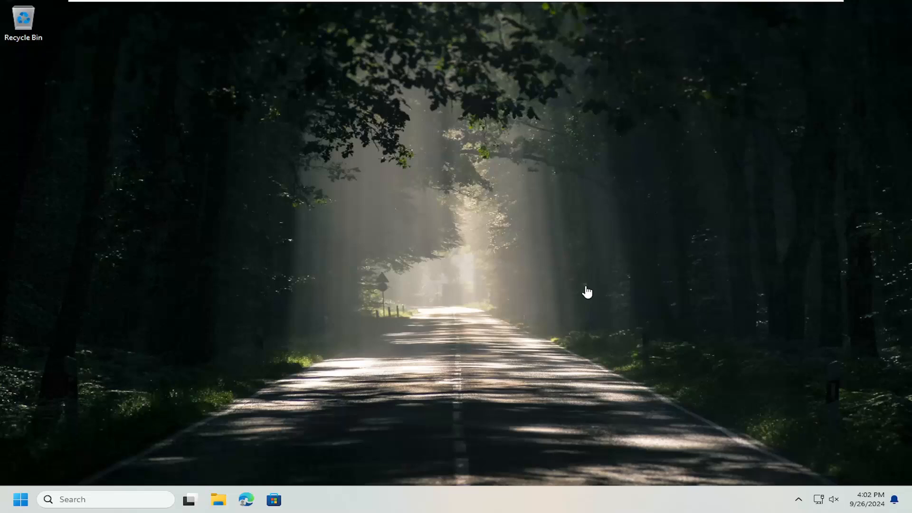
mouse_move(855, 495)
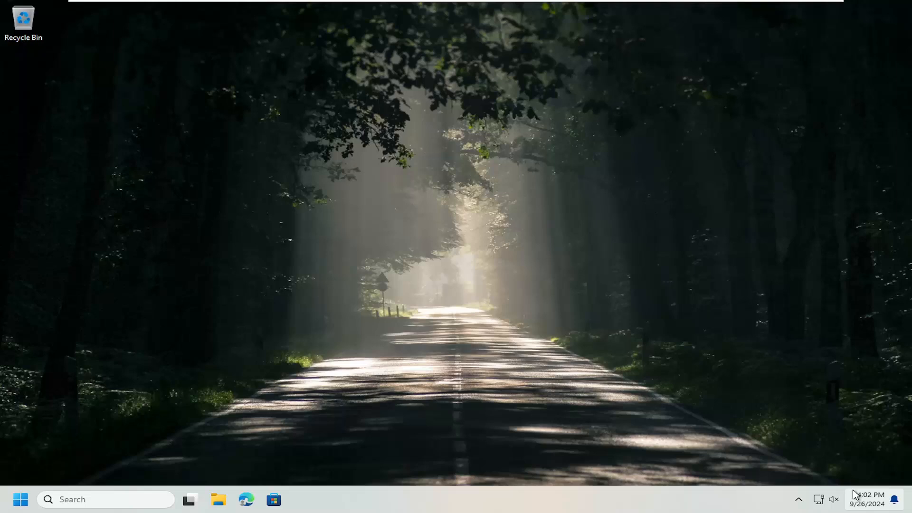
mouse_move(875, 503)
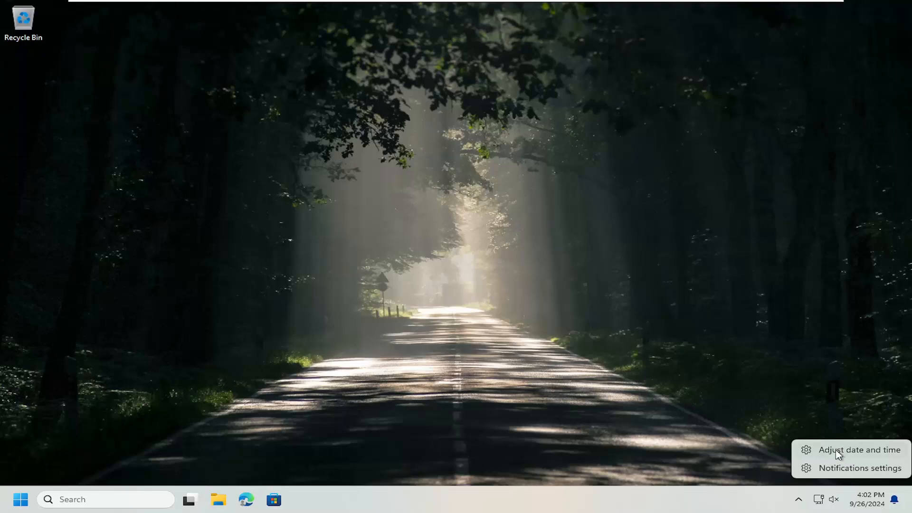
Sync the clock manually with time.windows.com from Date and time settings, then close Settings
left_click(859, 449)
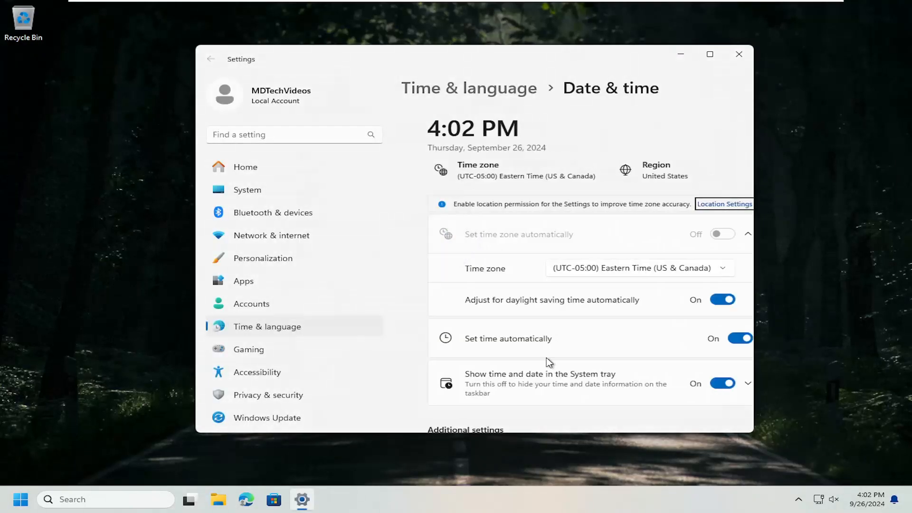
scroll("down", 3)
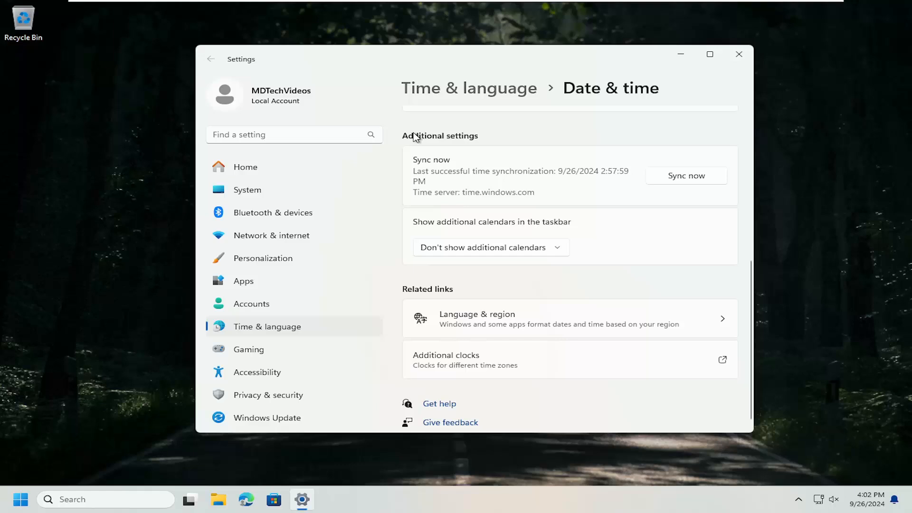
mouse_move(698, 175)
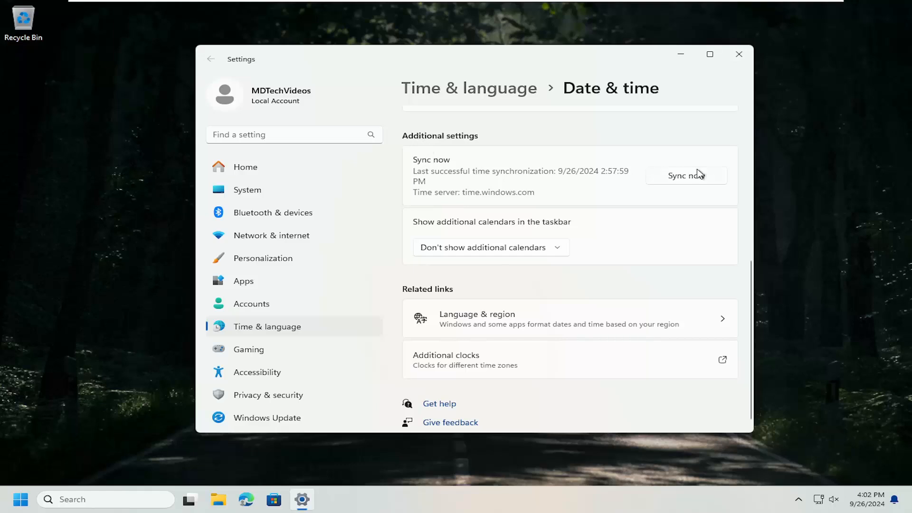
left_click(686, 174)
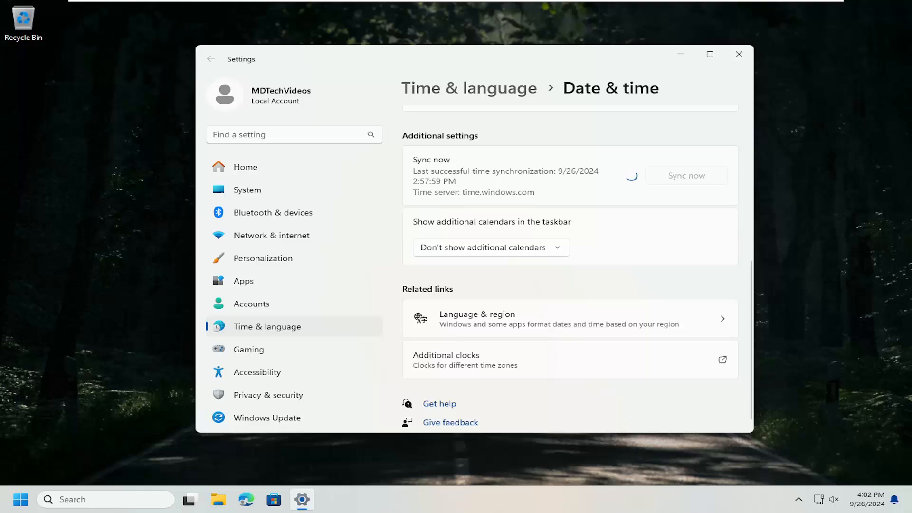
left_click(687, 176)
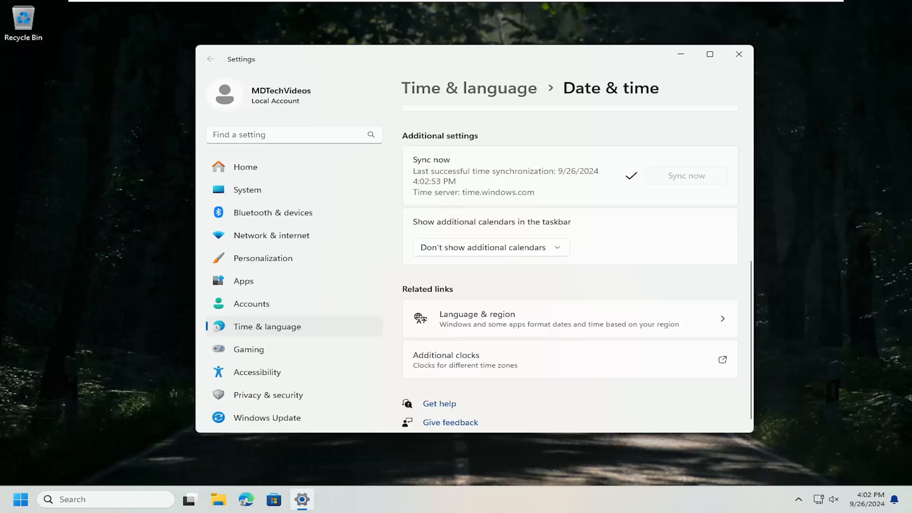
mouse_move(624, 152)
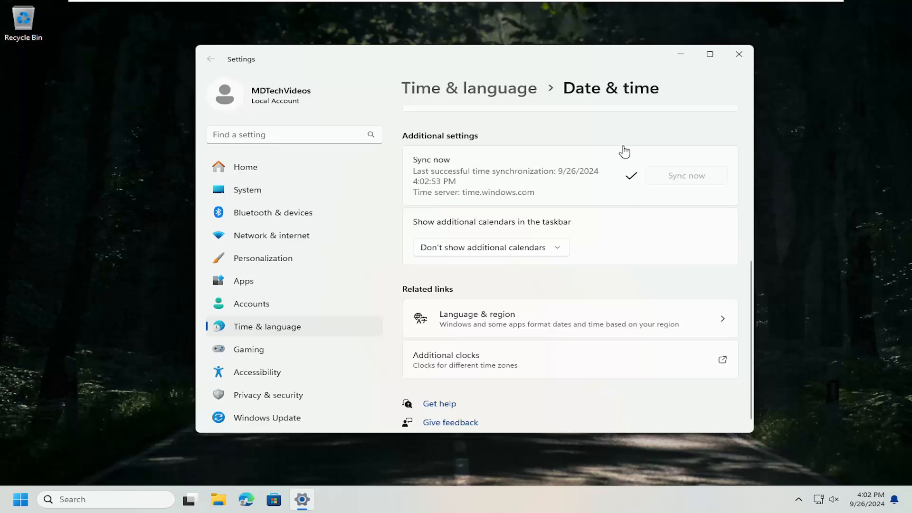
mouse_move(744, 61)
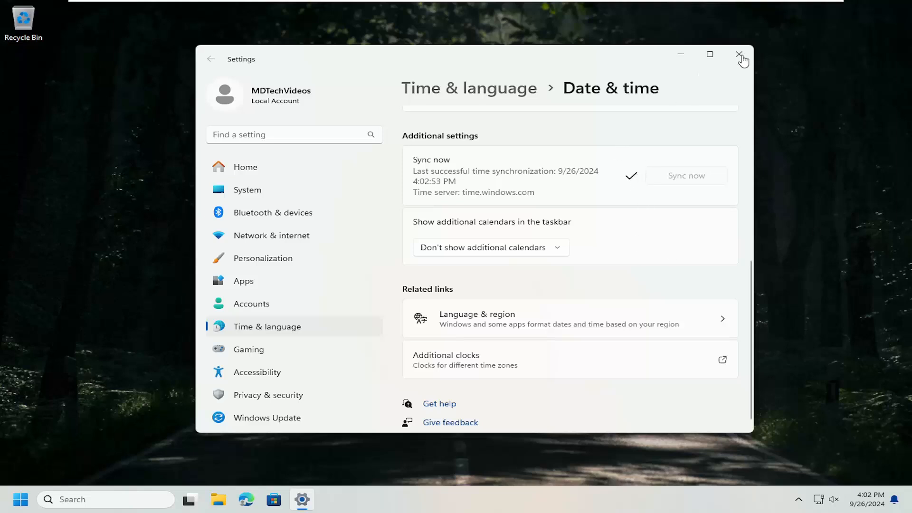
left_click(743, 54)
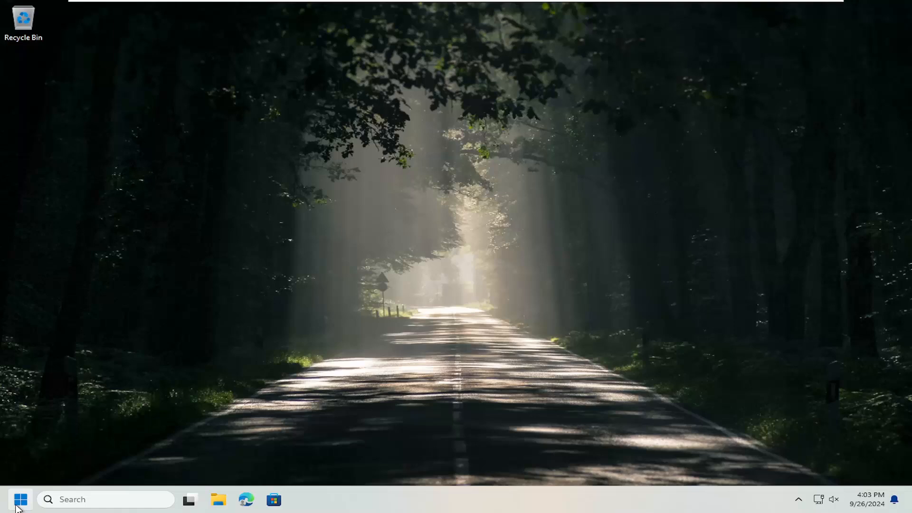
Find Troubleshoot settings via search, go to Other troubleshooters and run the Windows Update troubleshooter
type("troubleshoot")
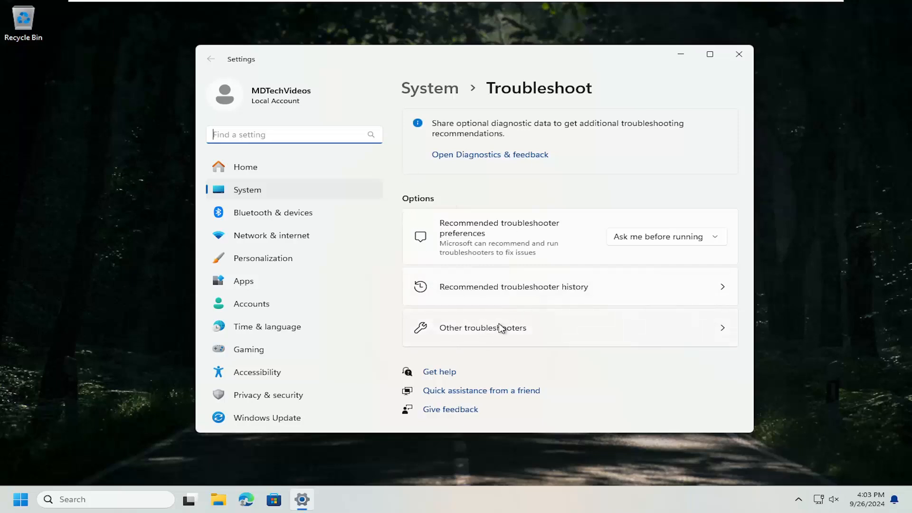
left_click(483, 328)
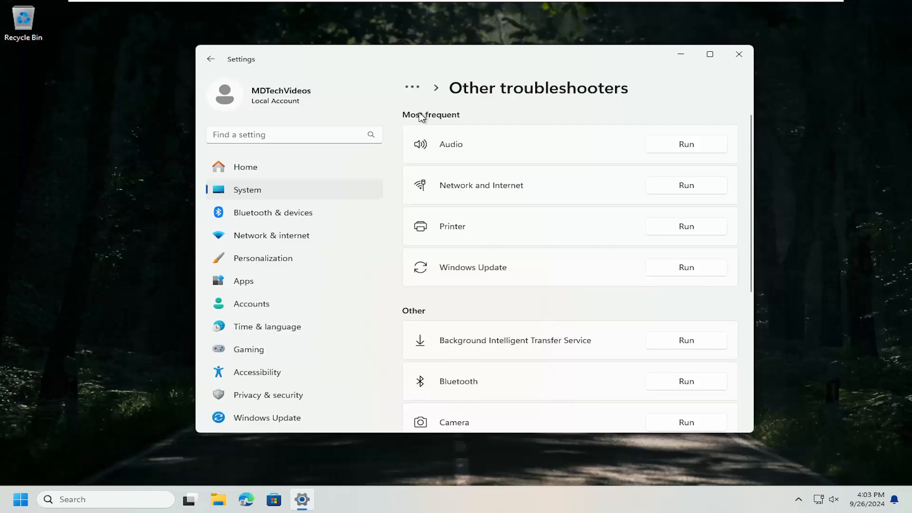
mouse_move(625, 273)
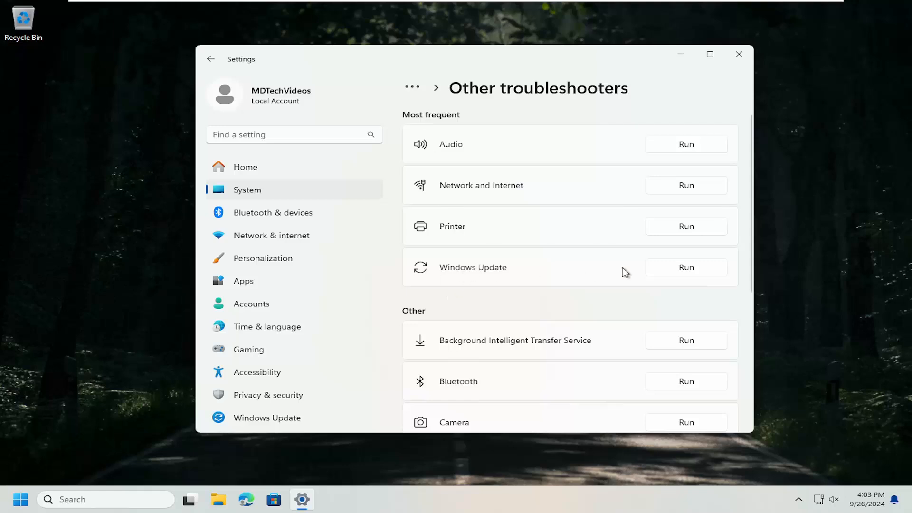
left_click(686, 267)
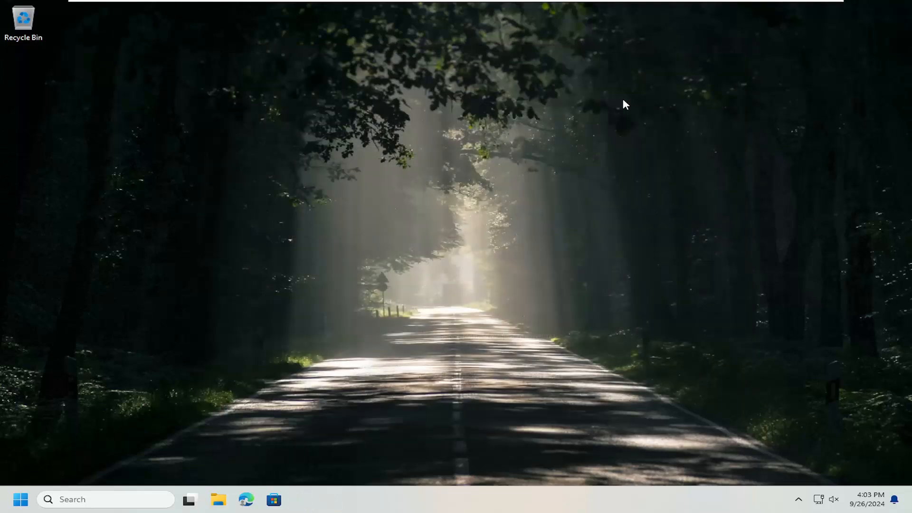
Search 'cmd' in Start, run Command Prompt as administrator and approve the UAC prompt
type("cmd")
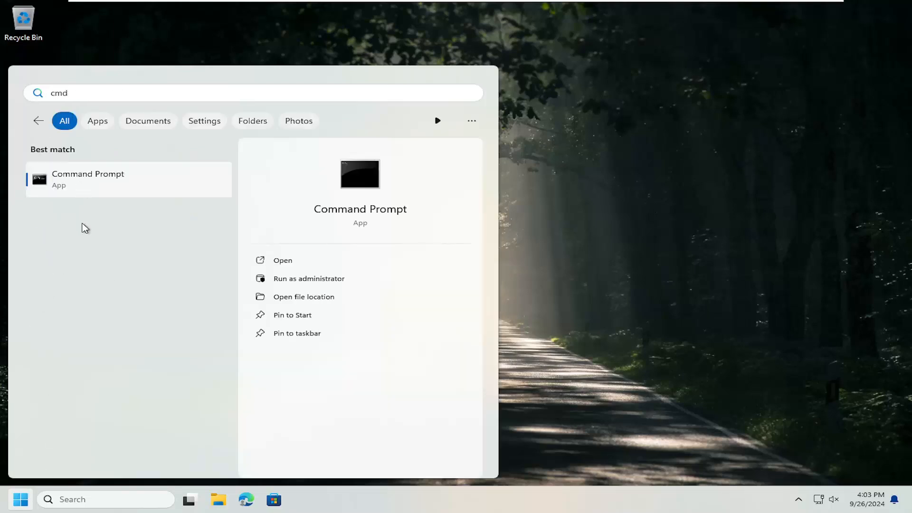
left_click(308, 279)
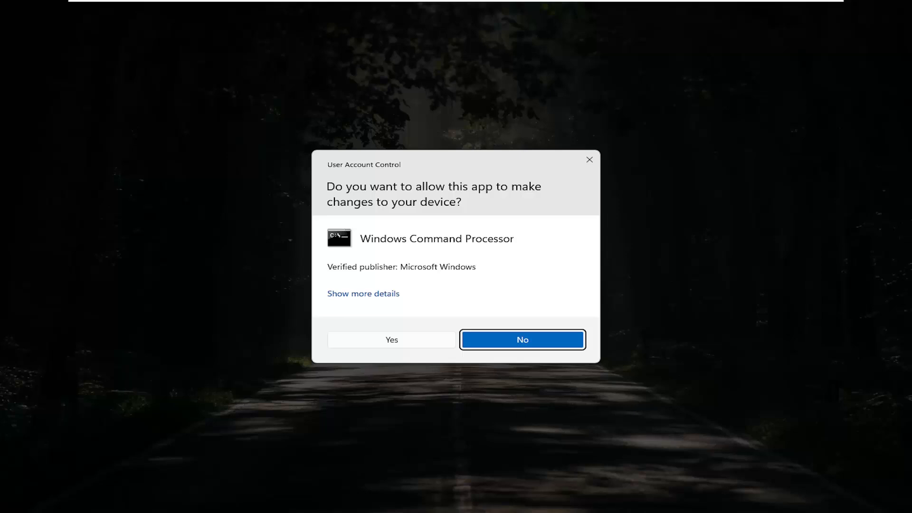
left_click(391, 340)
type("d")
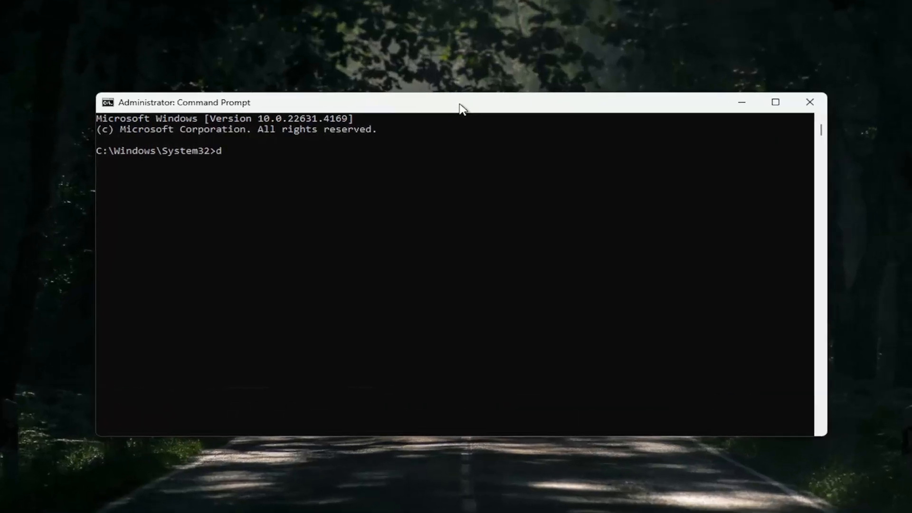
Run 'sfc /scannow' in the elevated Command Prompt to begin the system file scan
type("sfc")
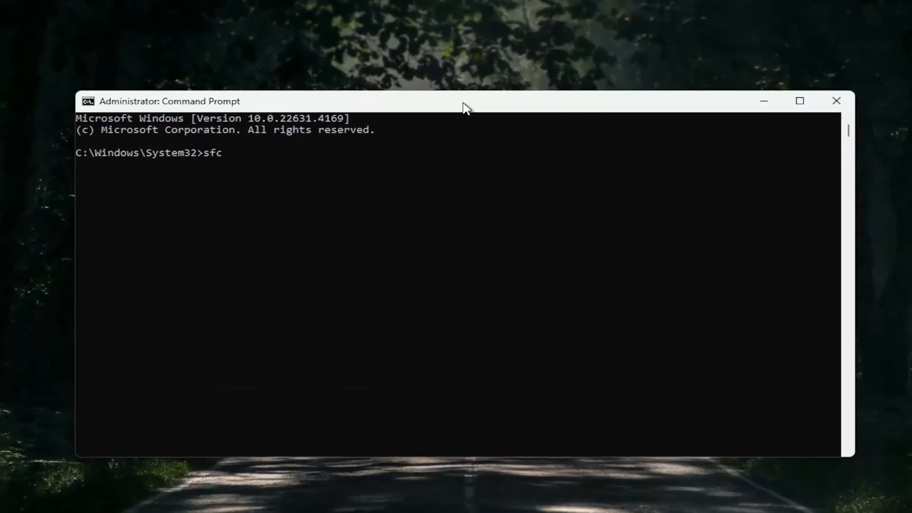
type("/scannow")
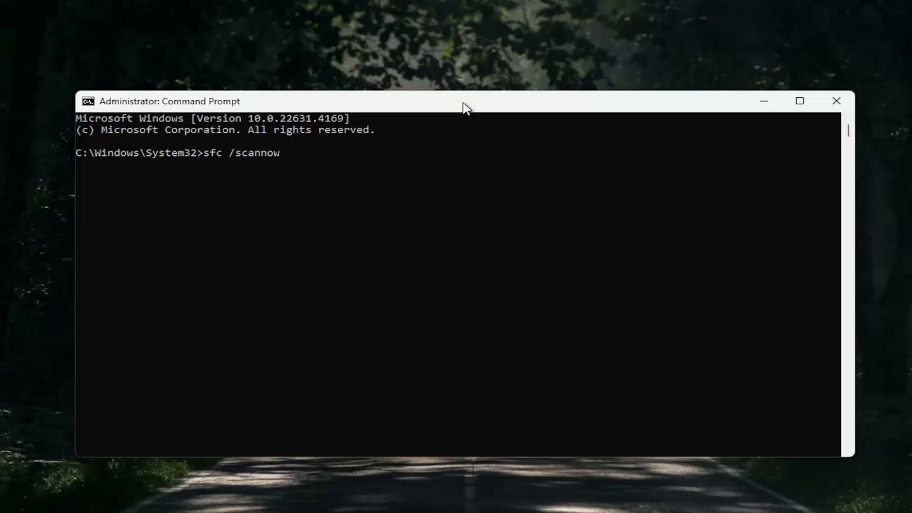
mouse_move(242, 192)
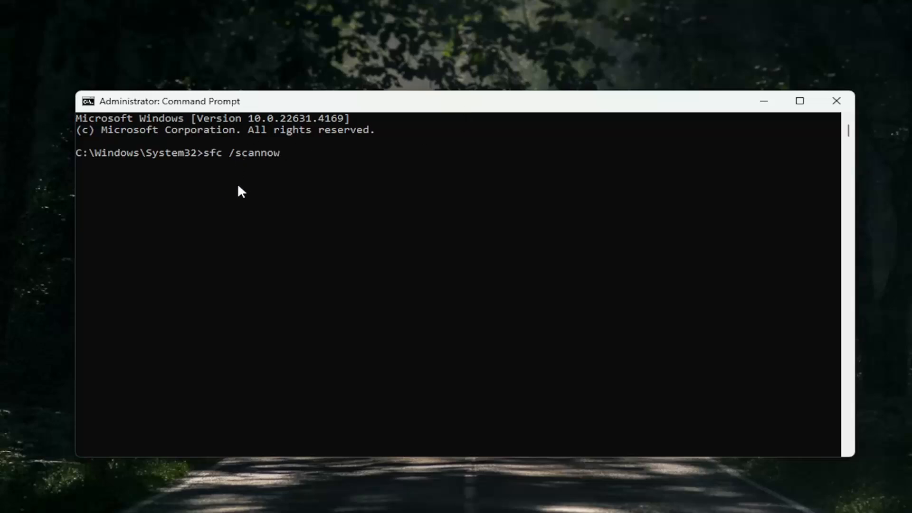
mouse_move(261, 253)
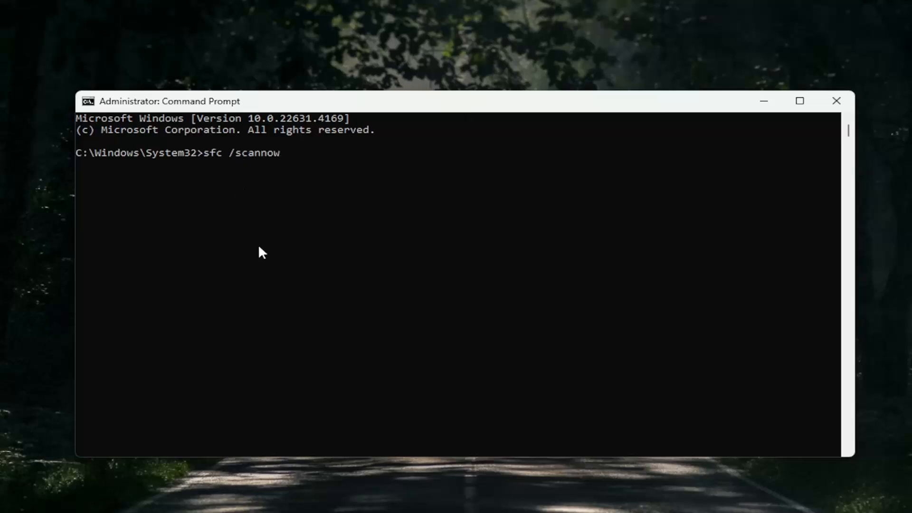
key("Enter")
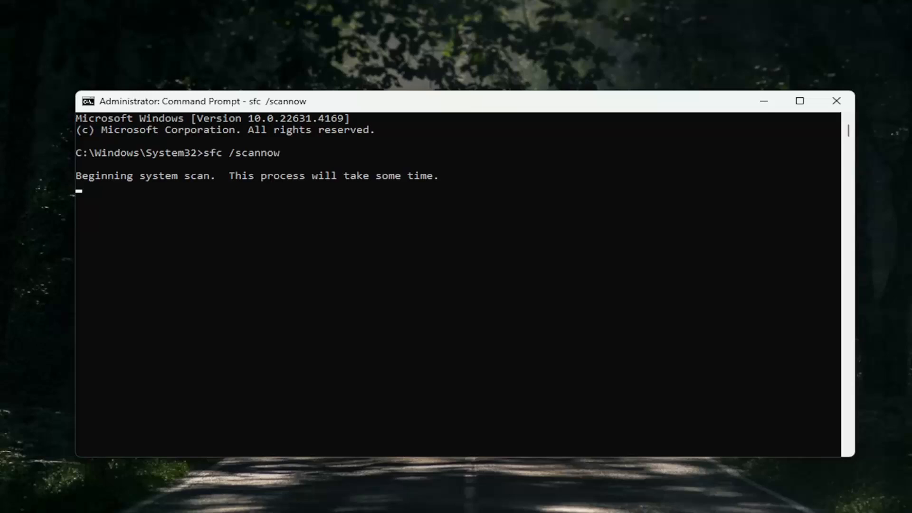